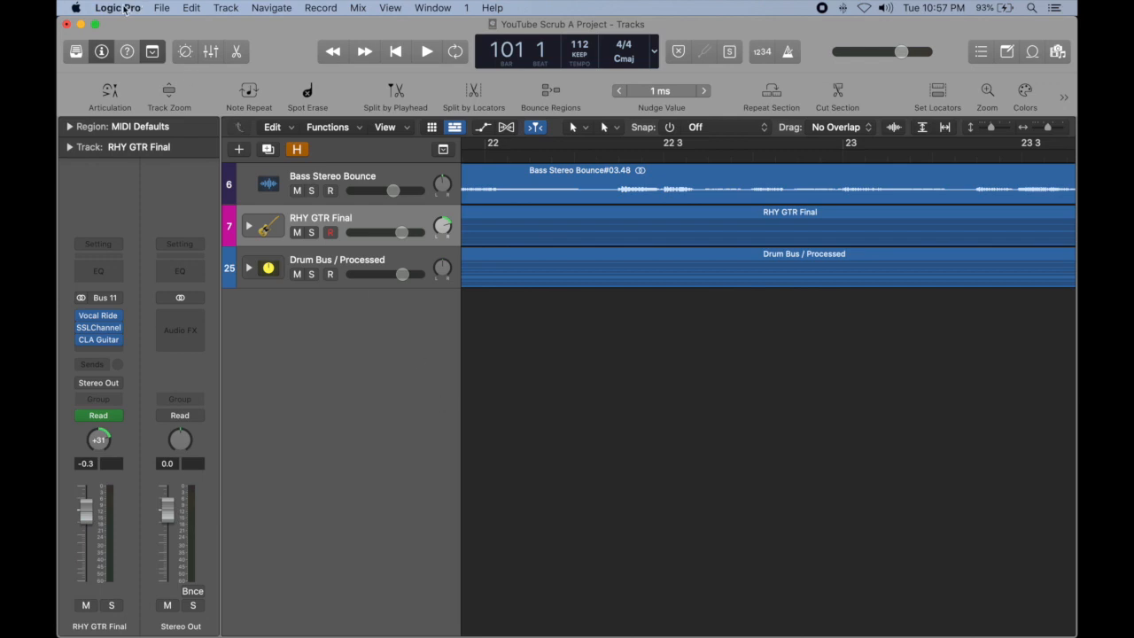
- Enable 'Scrubbing with audio in Tracks area' in the Audio Editing preferences and close Preferences
left_click(117, 7)
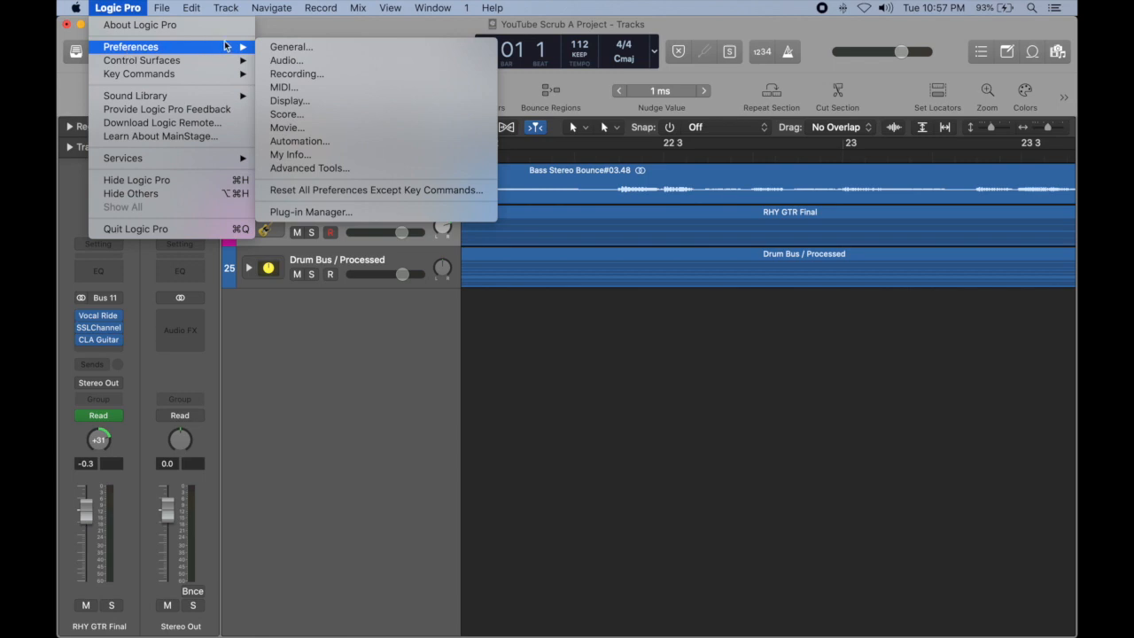
mouse_move(287, 60)
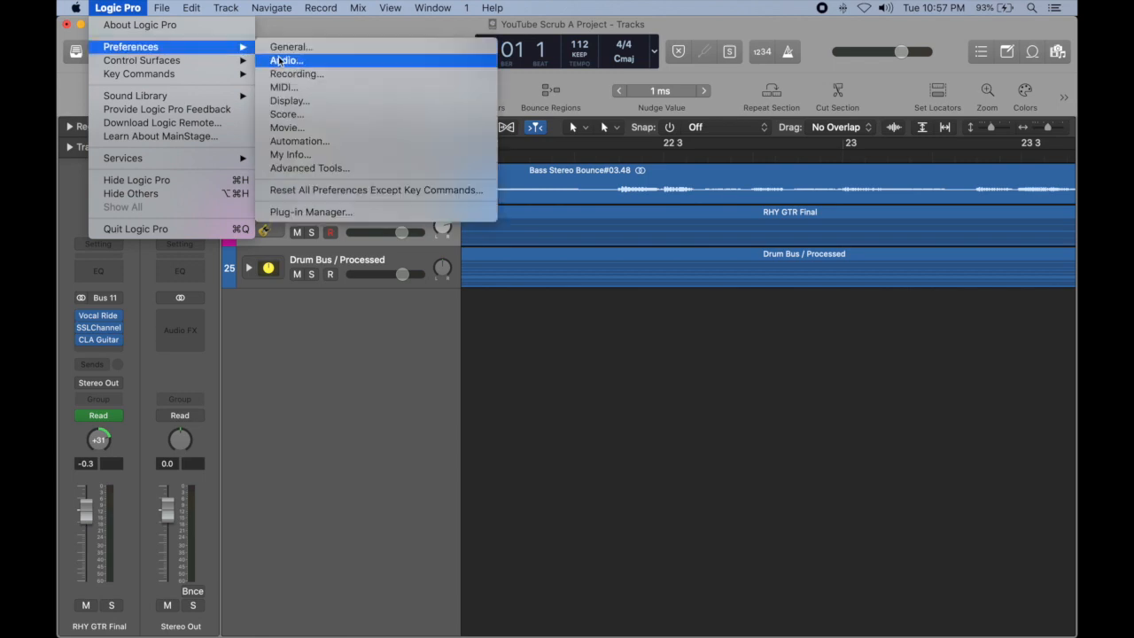
left_click(285, 61)
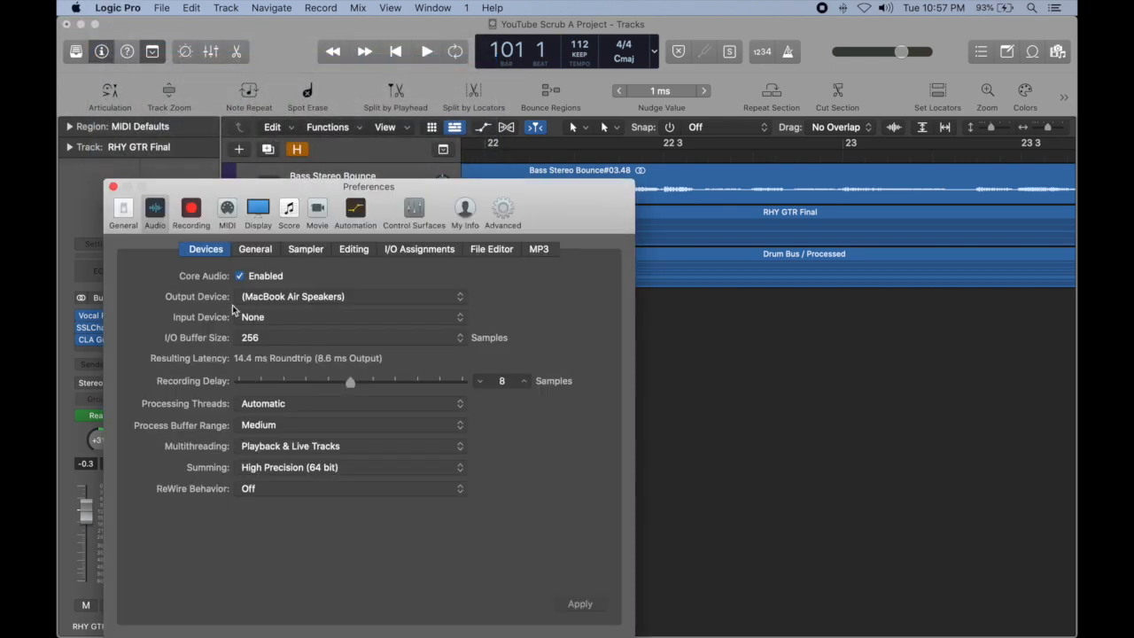
left_click(354, 248)
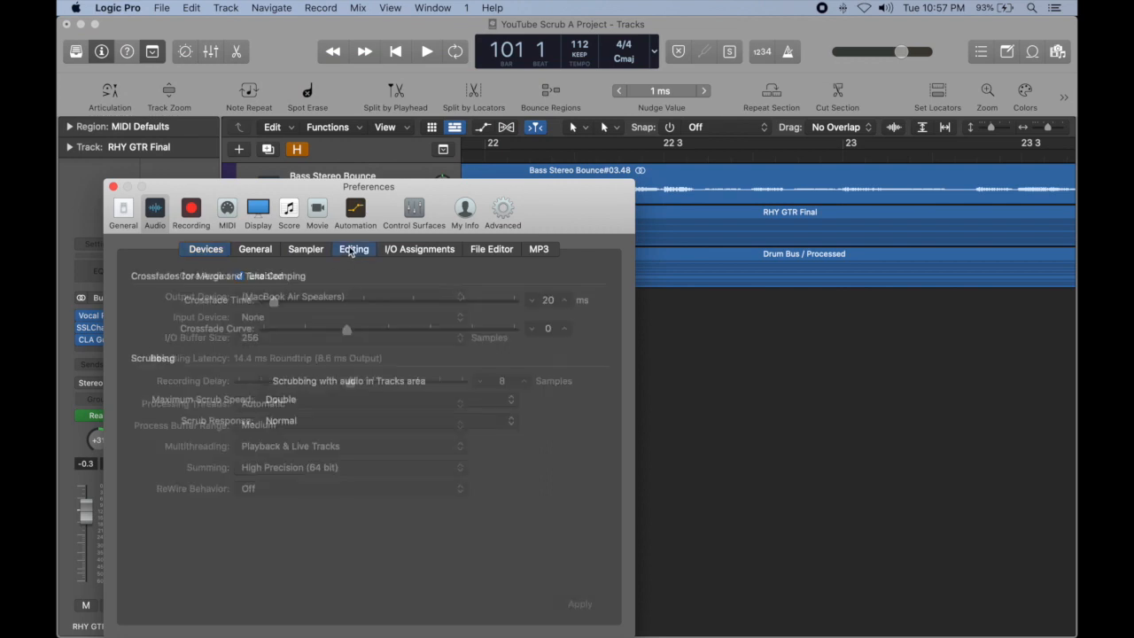
left_click(354, 248)
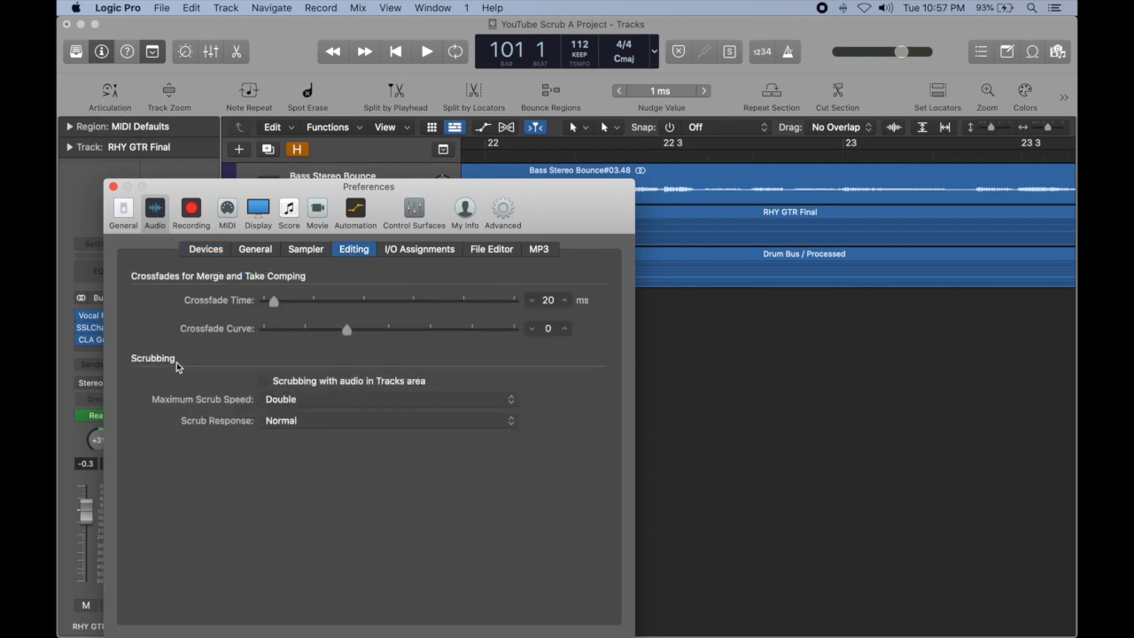
left_click(262, 379)
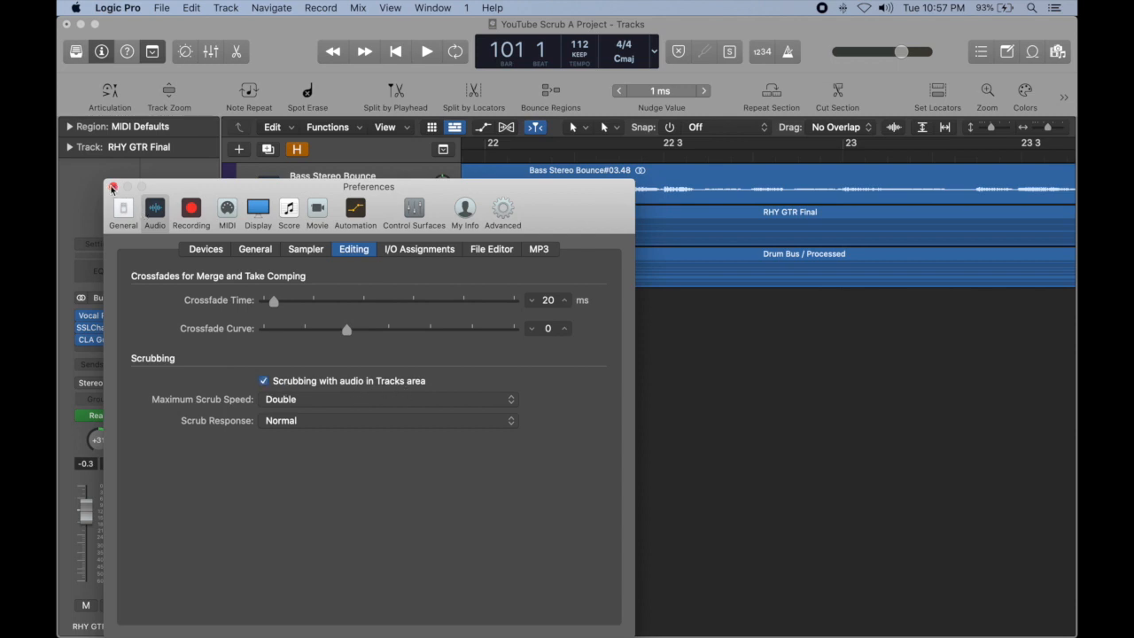
left_click(113, 188)
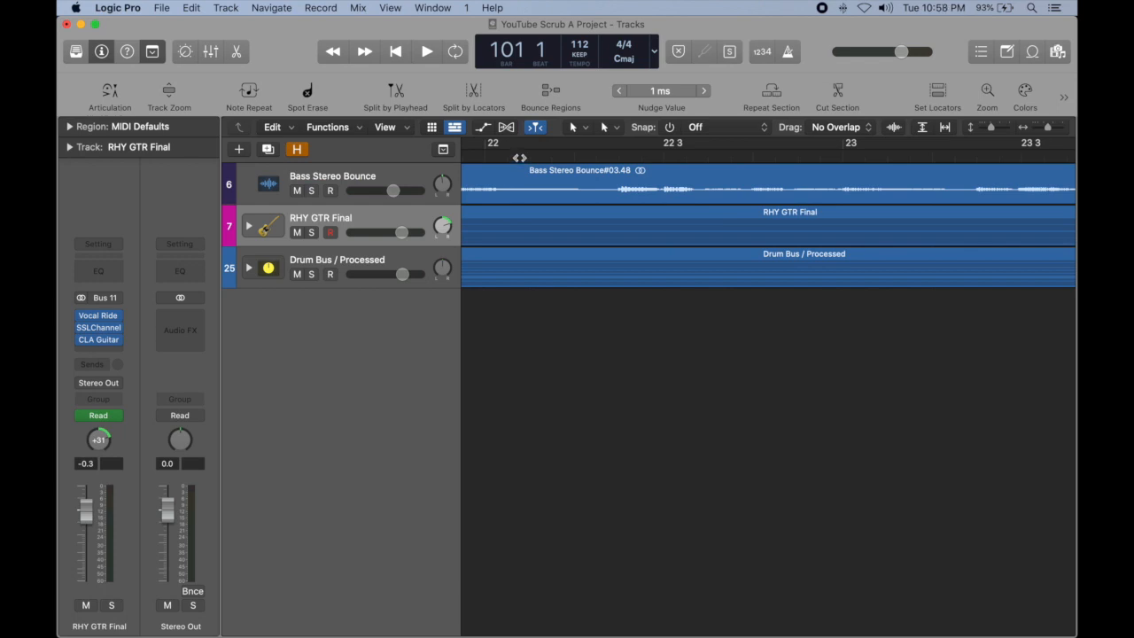
- Move the playhead to just after bar 22 via the ruler
left_click(517, 156)
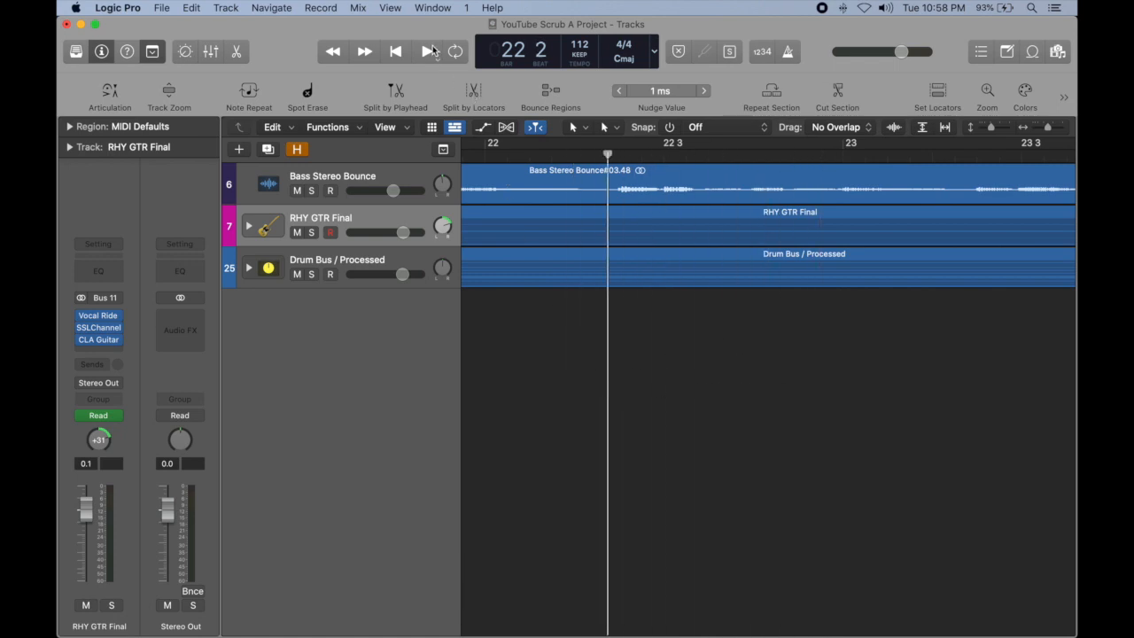
mouse_move(429, 60)
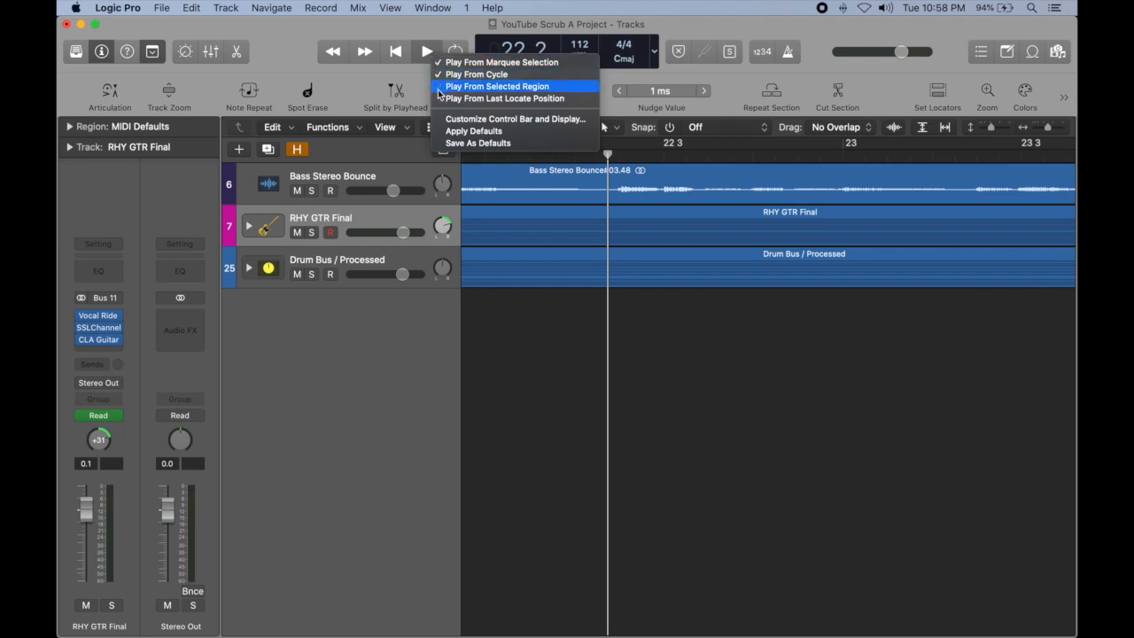
mouse_move(518, 119)
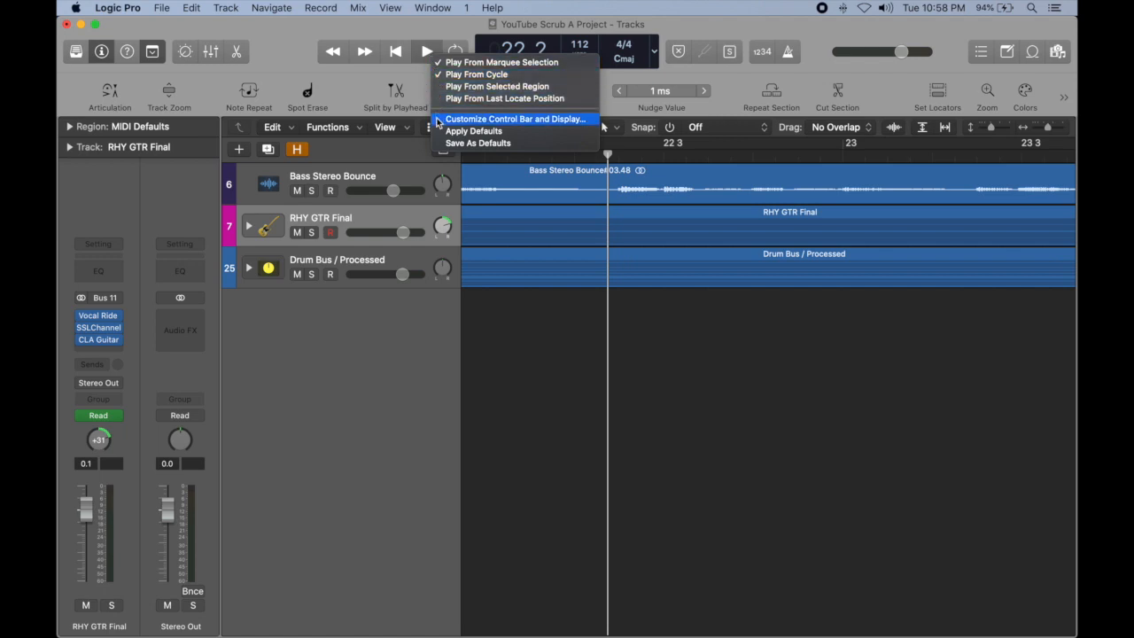
- Add the Pause function to the control bar's Transport controls and confirm the customization
left_click(514, 119)
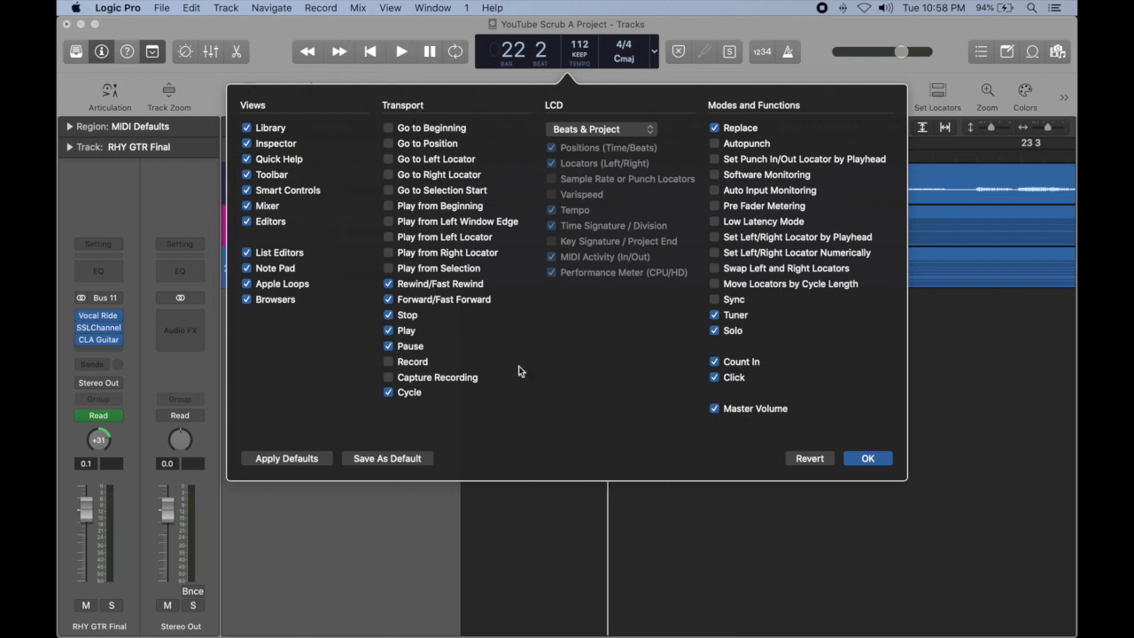
left_click(868, 458)
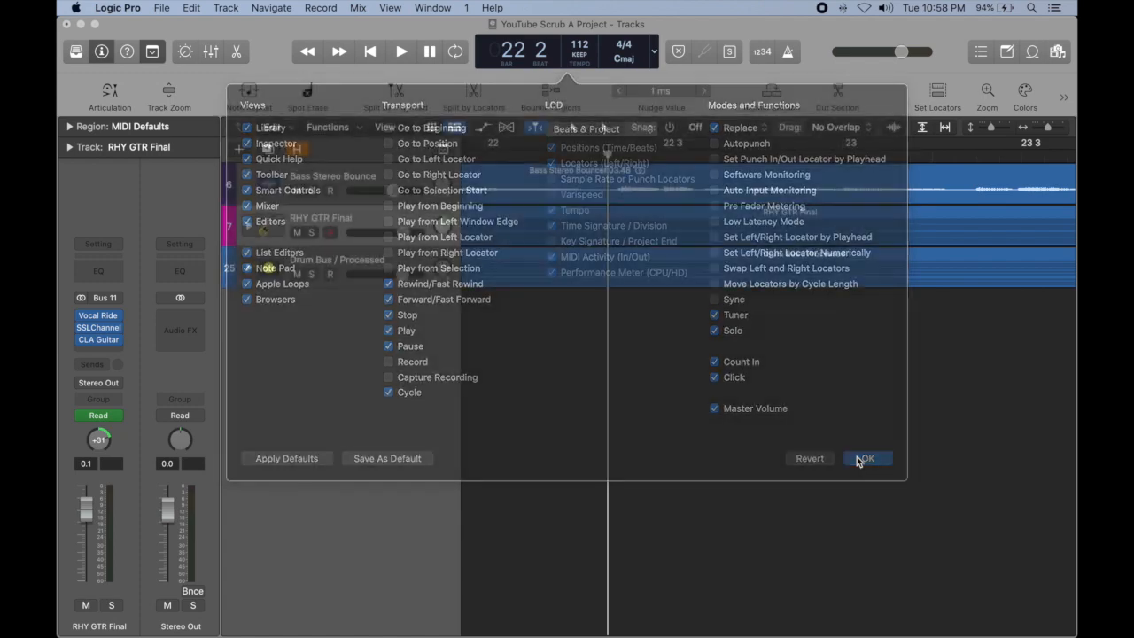
- Play the project, pause with the new Pause button, resume, and pause again near bar 97
left_click(865, 457)
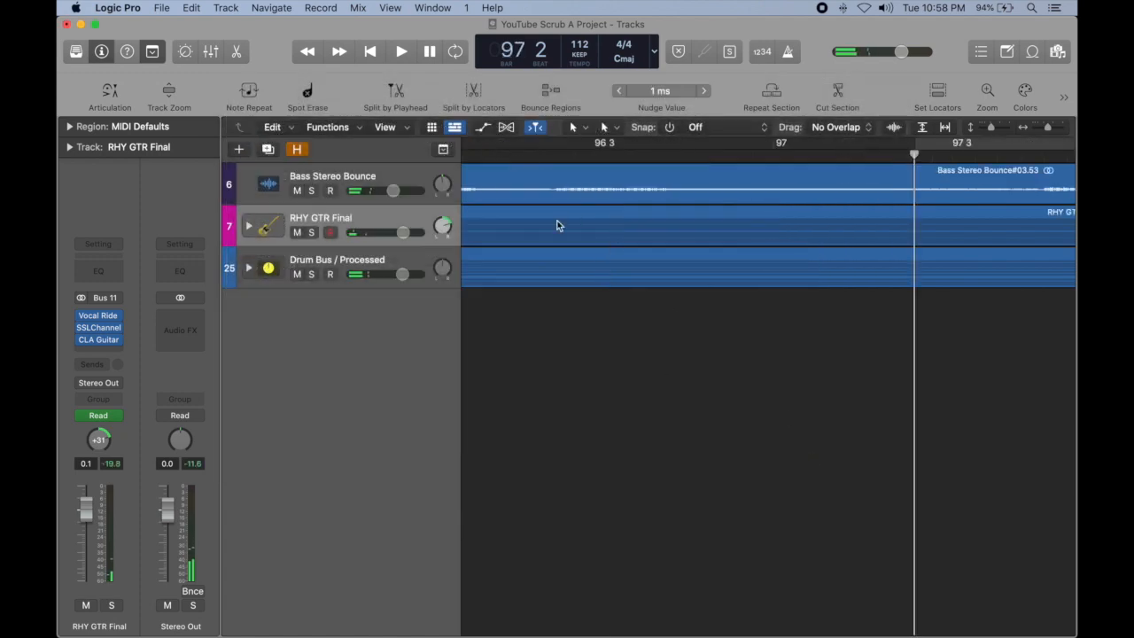
left_click(400, 51)
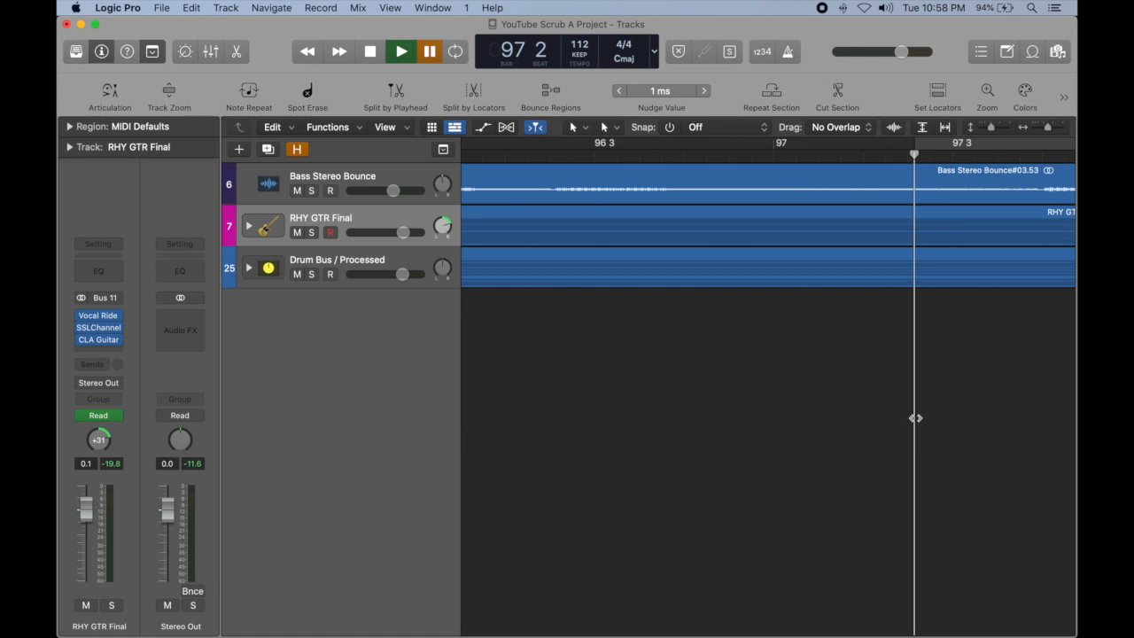
left_click(400, 50)
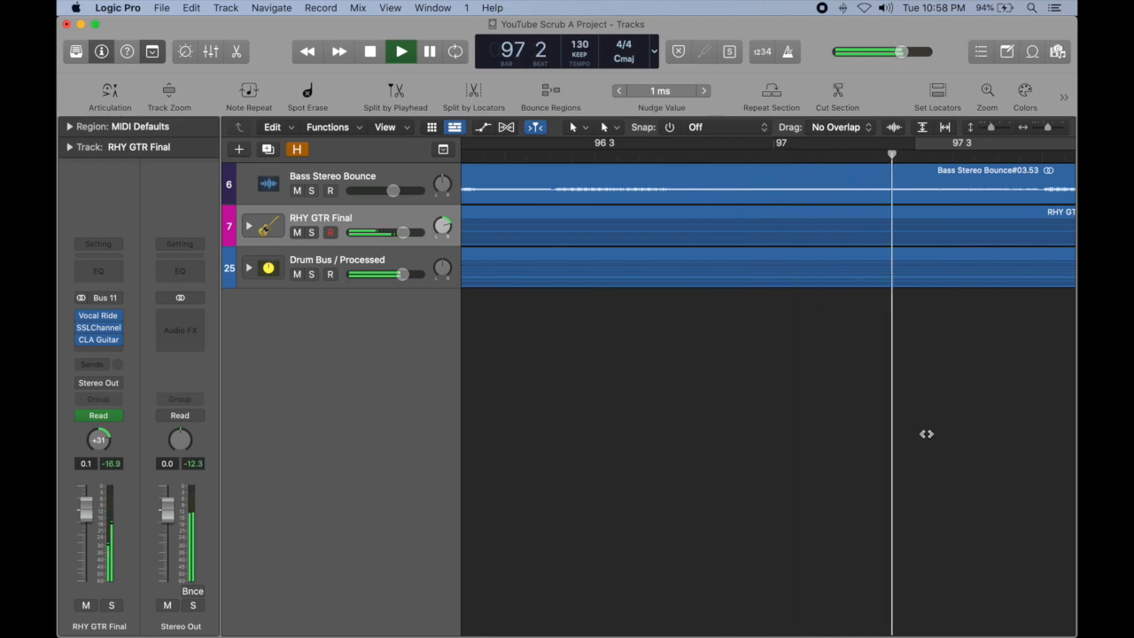
left_click(401, 50)
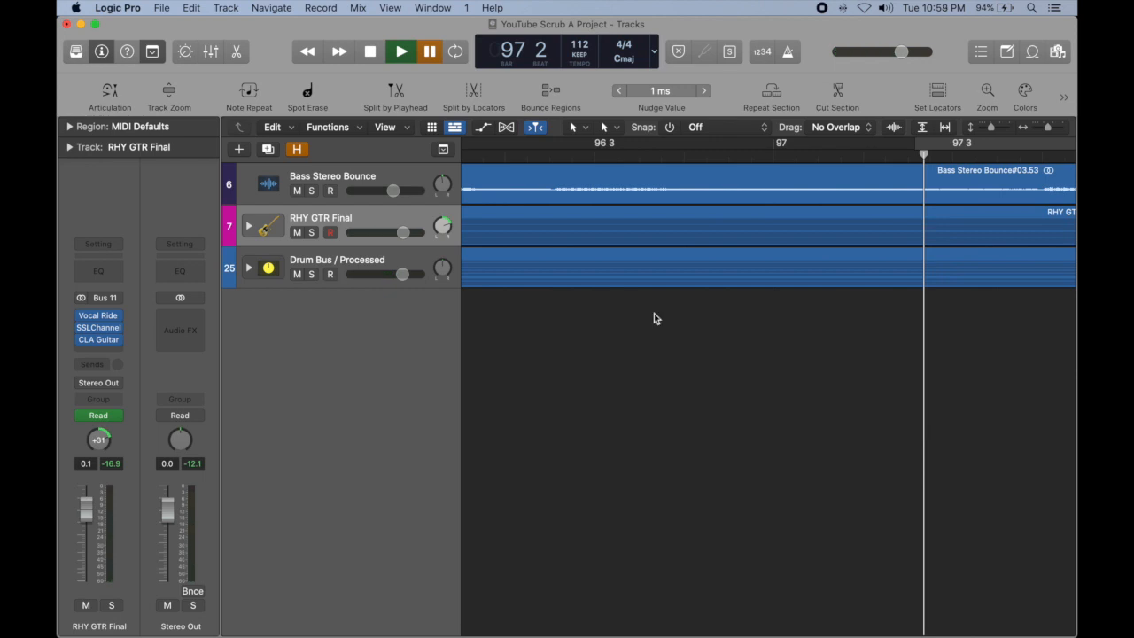
mouse_move(644, 386)
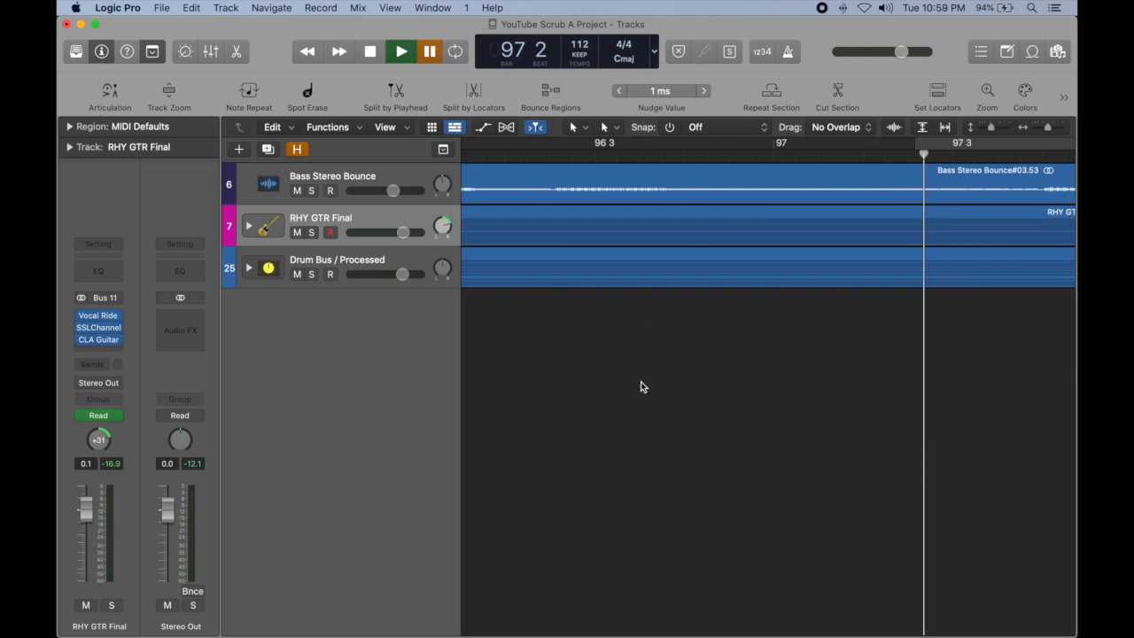
mouse_move(1050, 131)
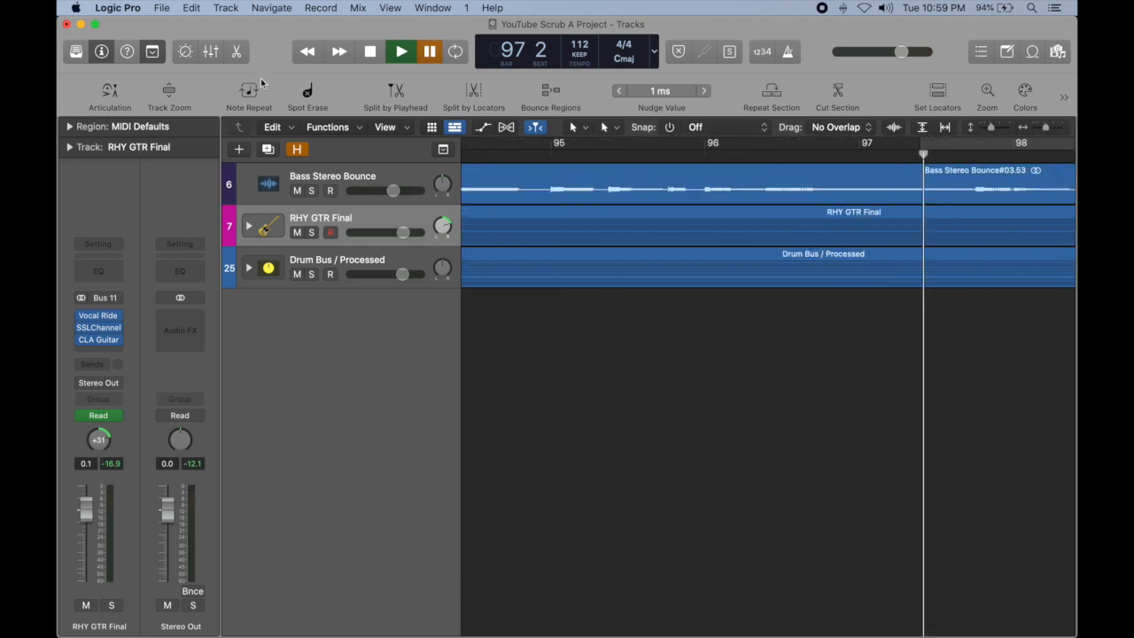
- Reopen the Audio Editing preferences and keep Maximum Scrub Speed at Double with audio scrubbing on
left_click(117, 7)
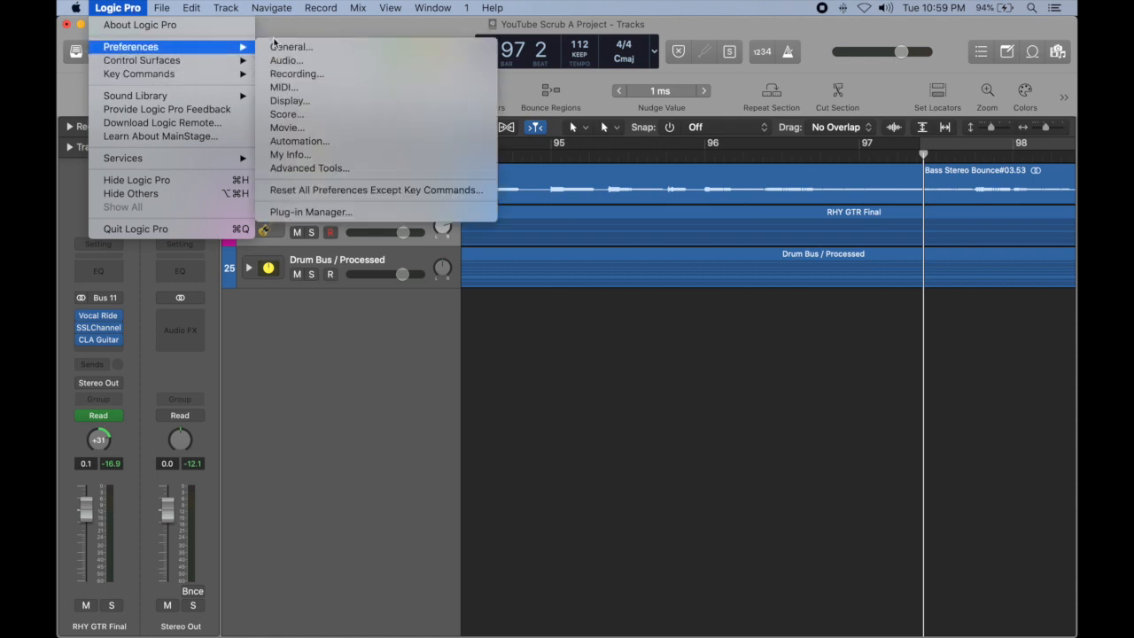
left_click(285, 60)
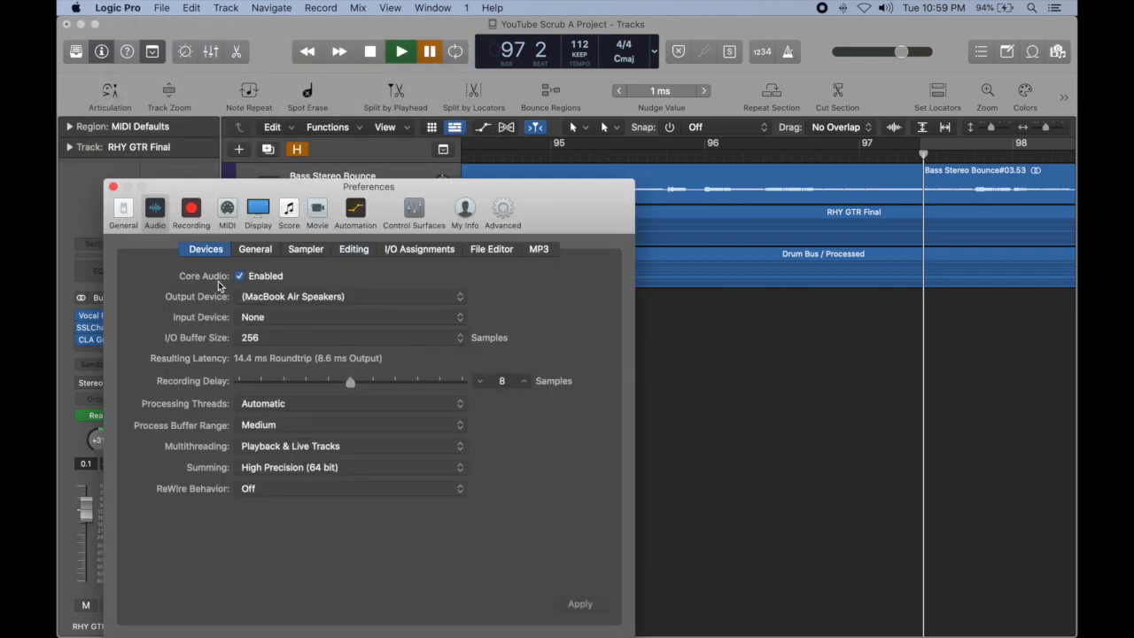
left_click(355, 248)
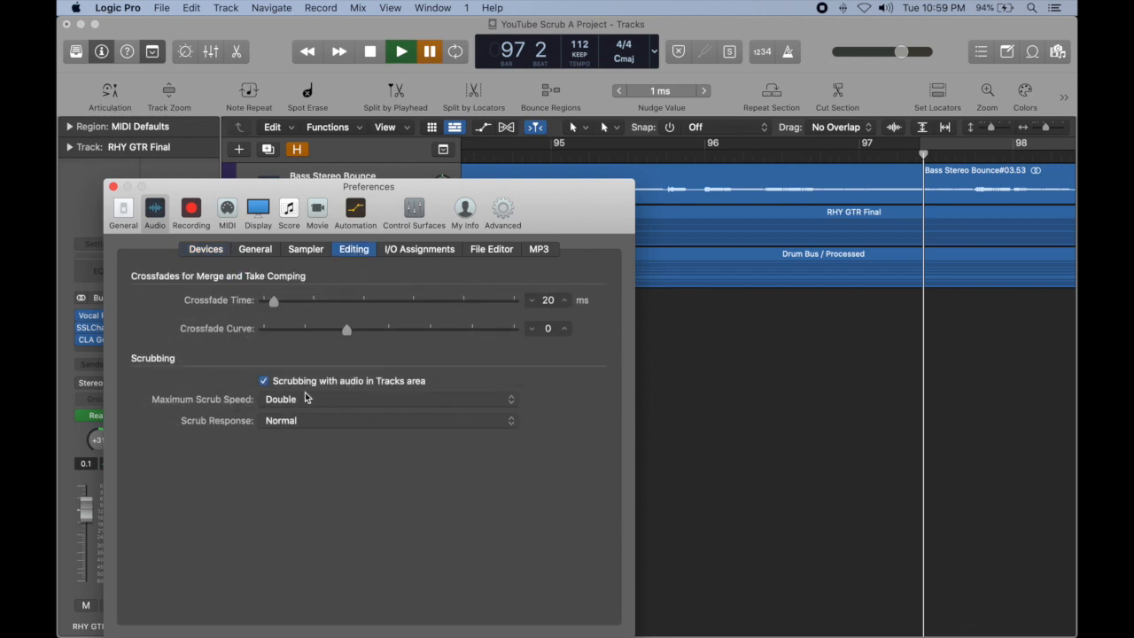
mouse_move(500, 404)
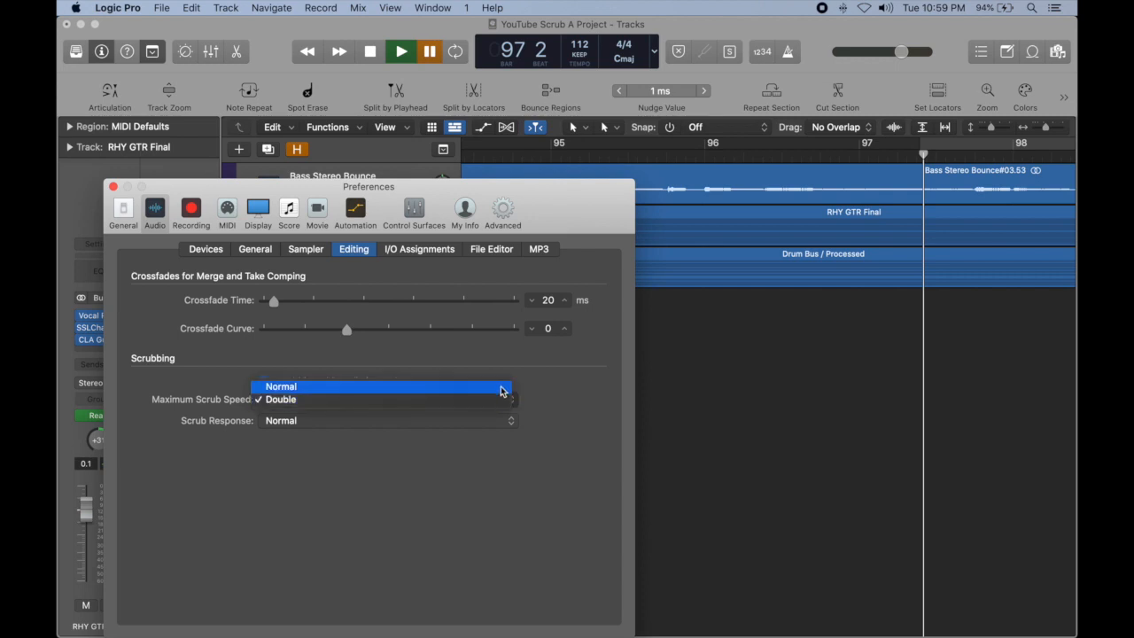
left_click(280, 399)
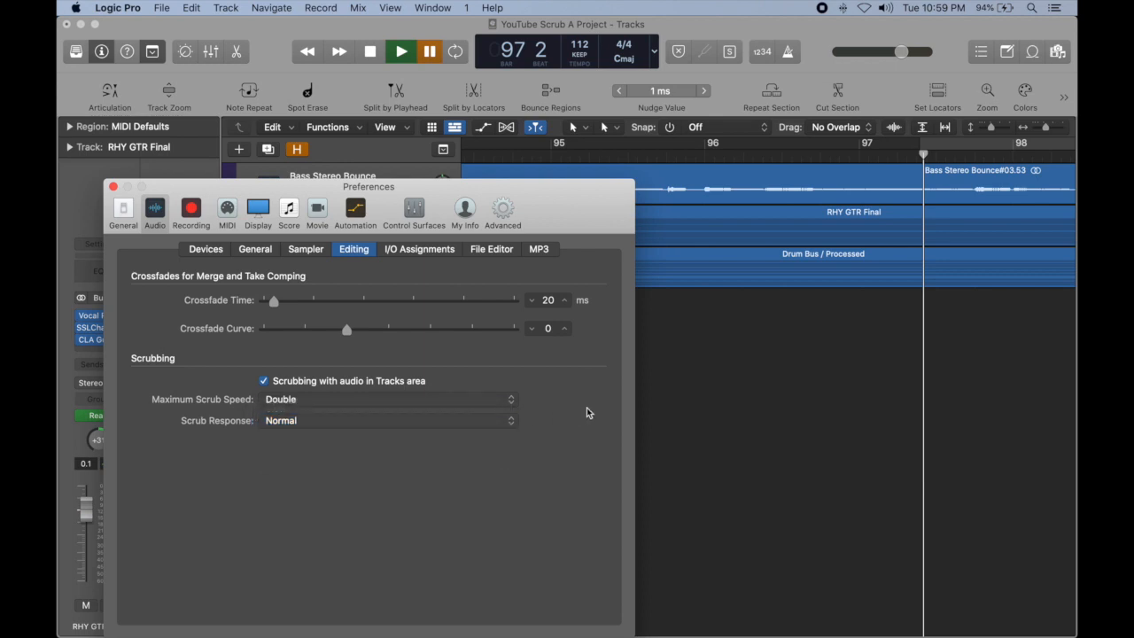
mouse_move(102, 170)
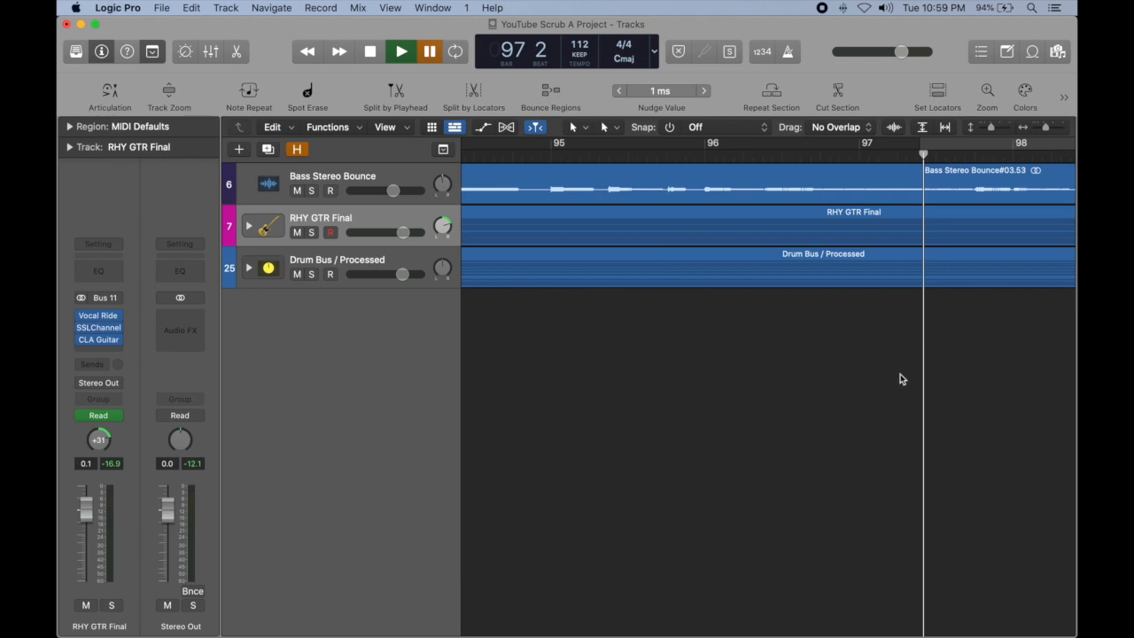
- Scrub the playhead between bars 94 and 96 with audio, then pause at bar 95
left_click(400, 51)
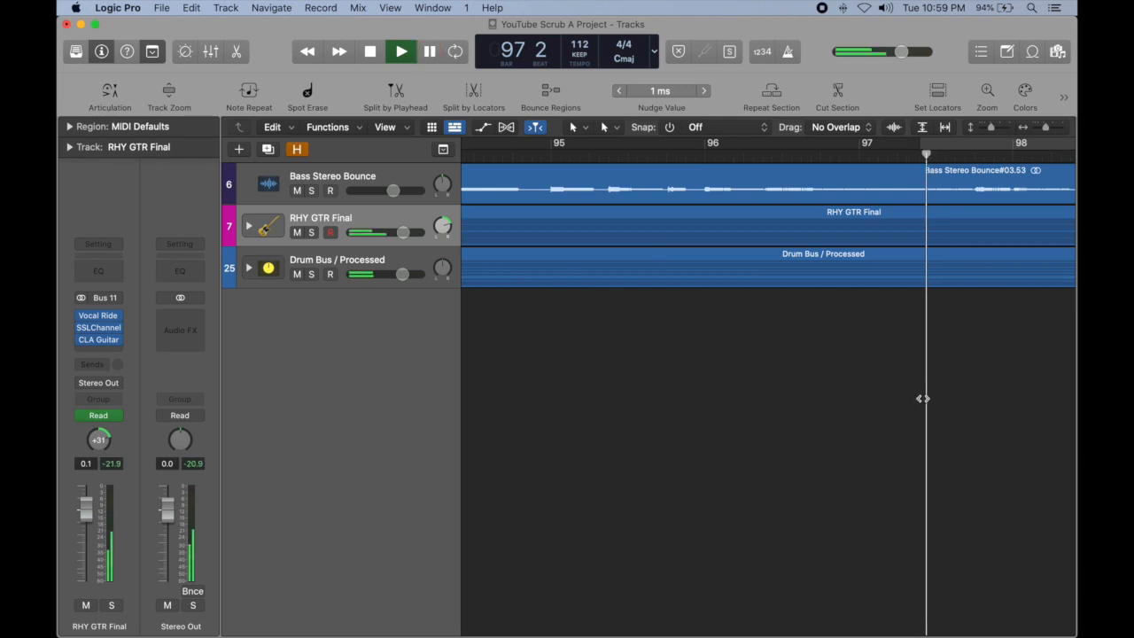
left_click(400, 50)
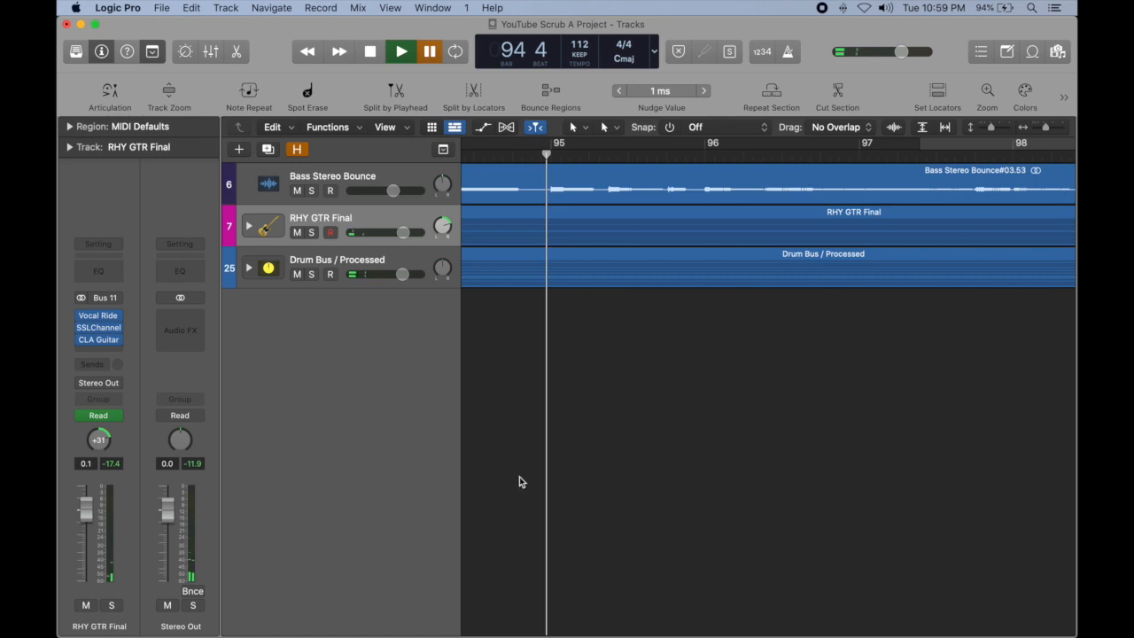
mouse_move(546, 479)
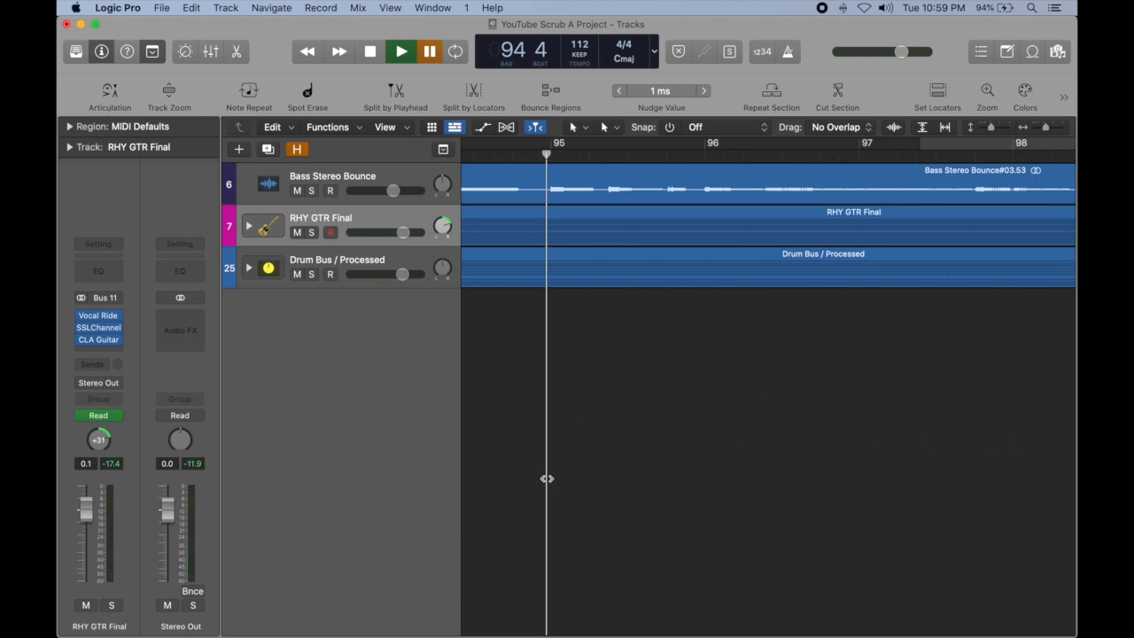
left_click(401, 51)
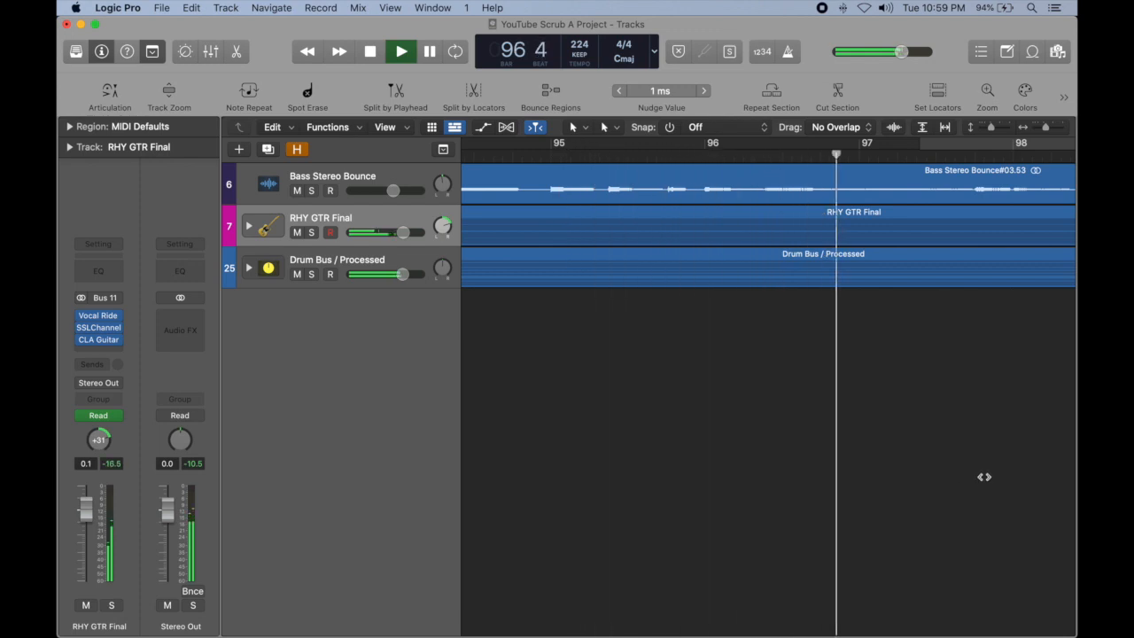
left_click(401, 50)
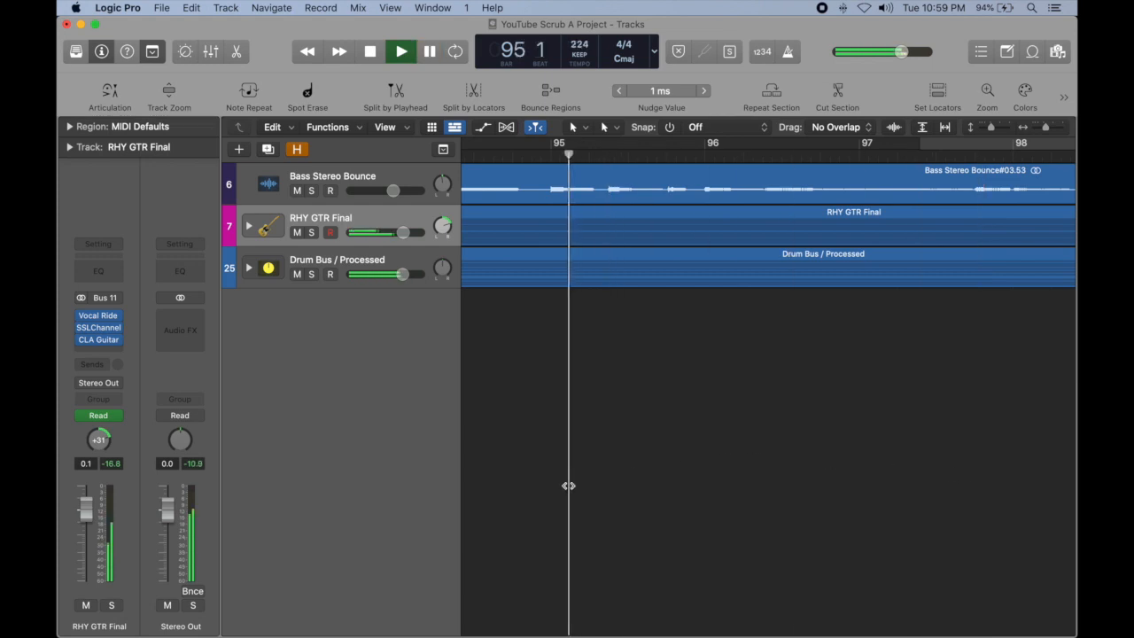
left_click(401, 50)
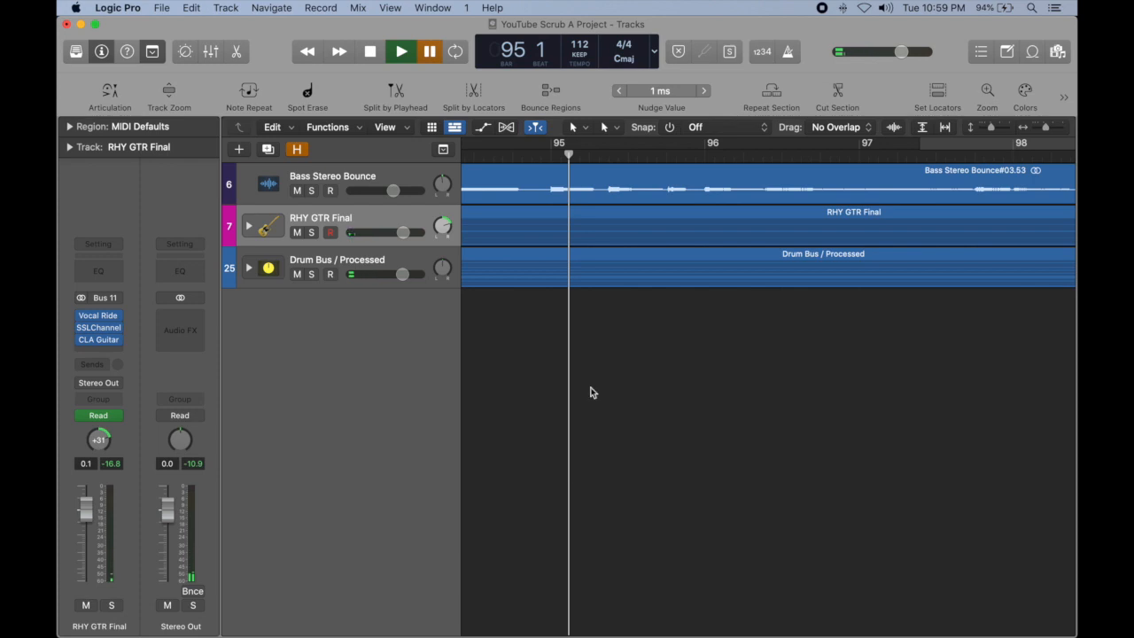
mouse_move(606, 230)
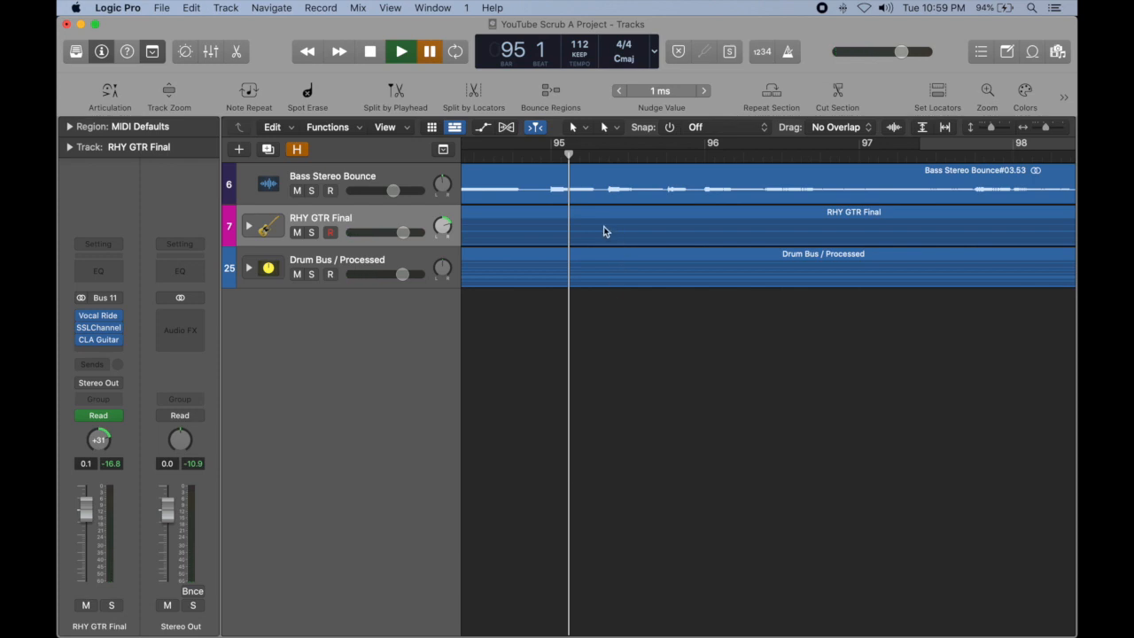
- Select the RHY GTR Final and Drum Bus regions and scrub around bar 95 beat 2 on a zoomed-in timeline
left_click(606, 213)
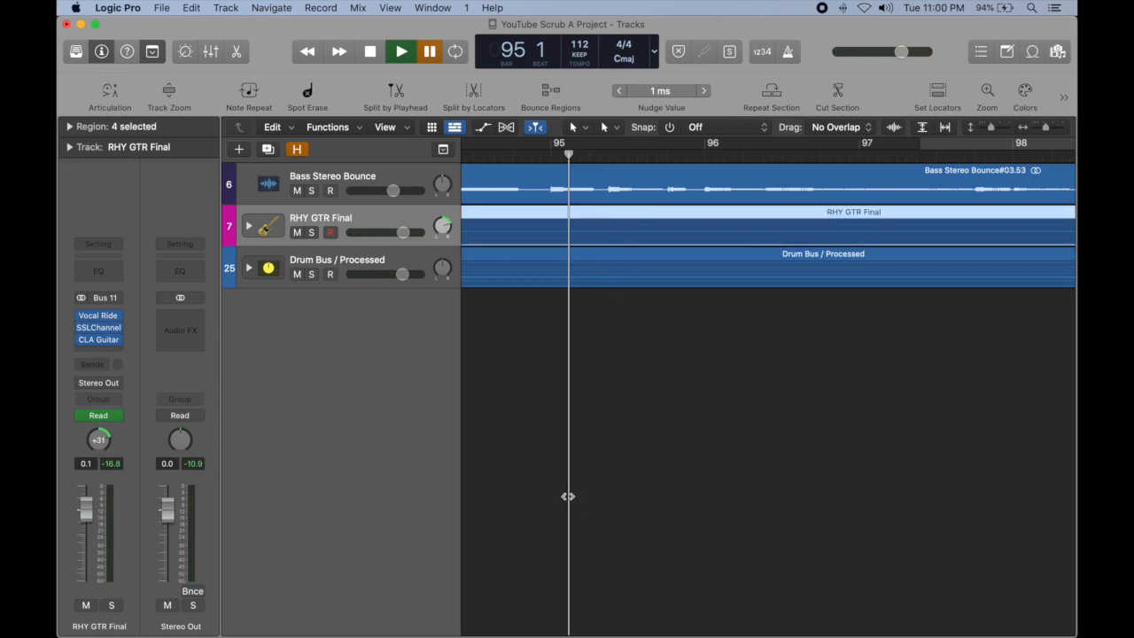
left_click(401, 50)
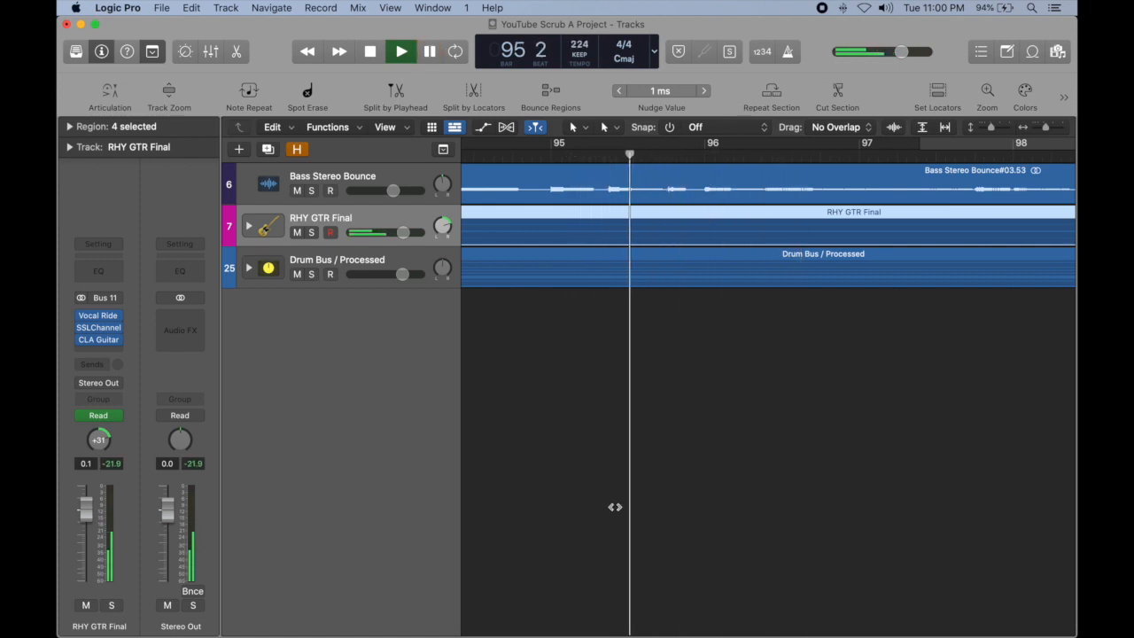
left_click(400, 49)
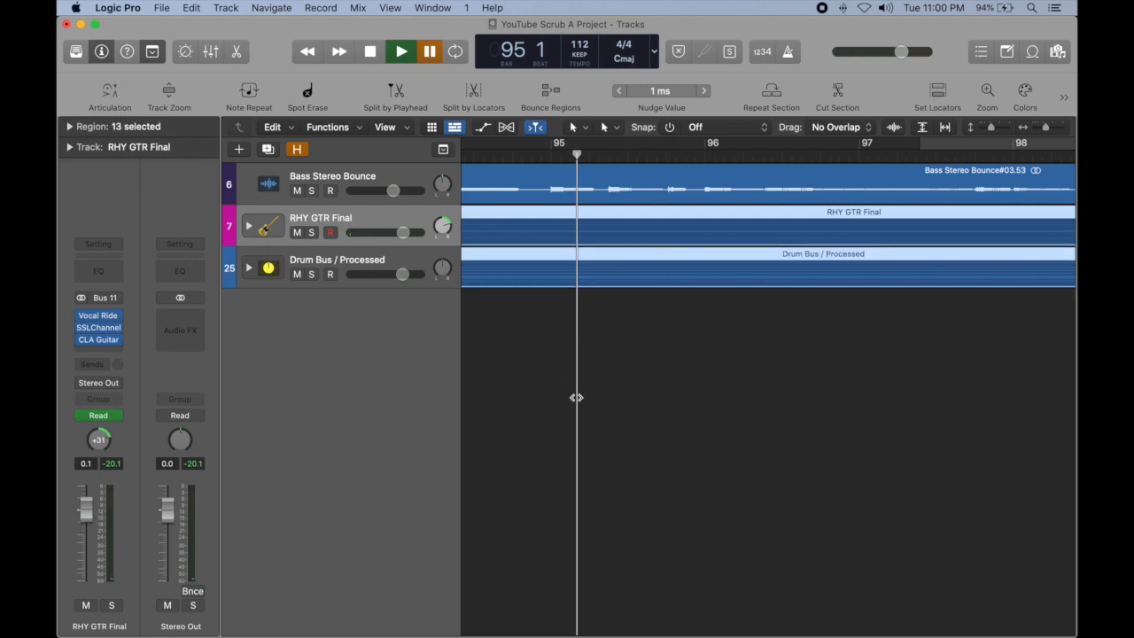
left_click(401, 49)
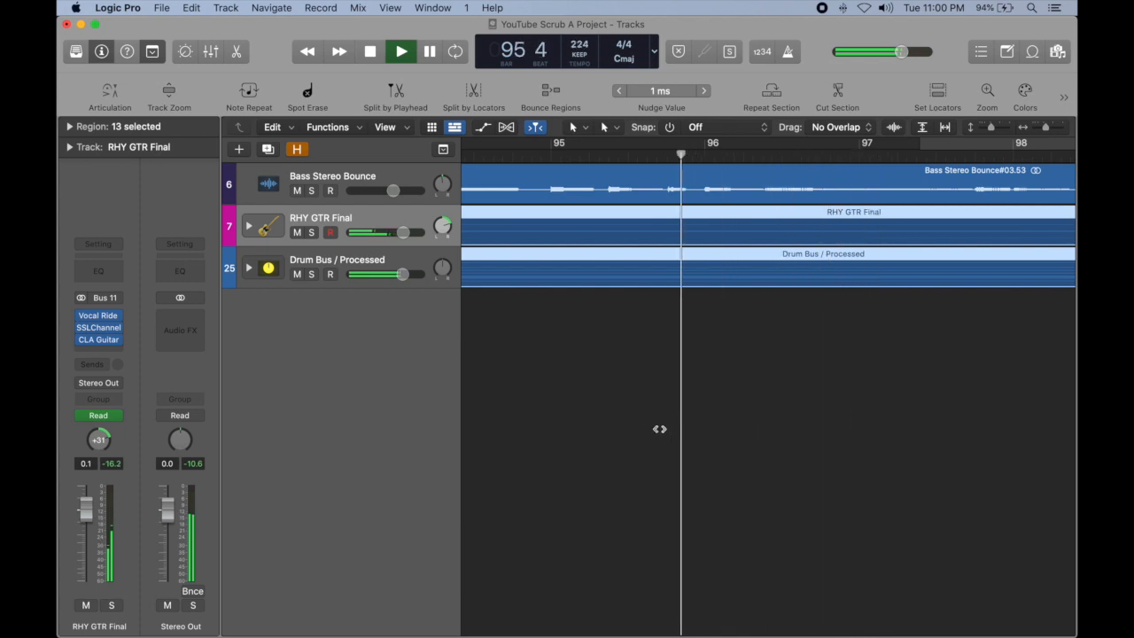
left_click(401, 49)
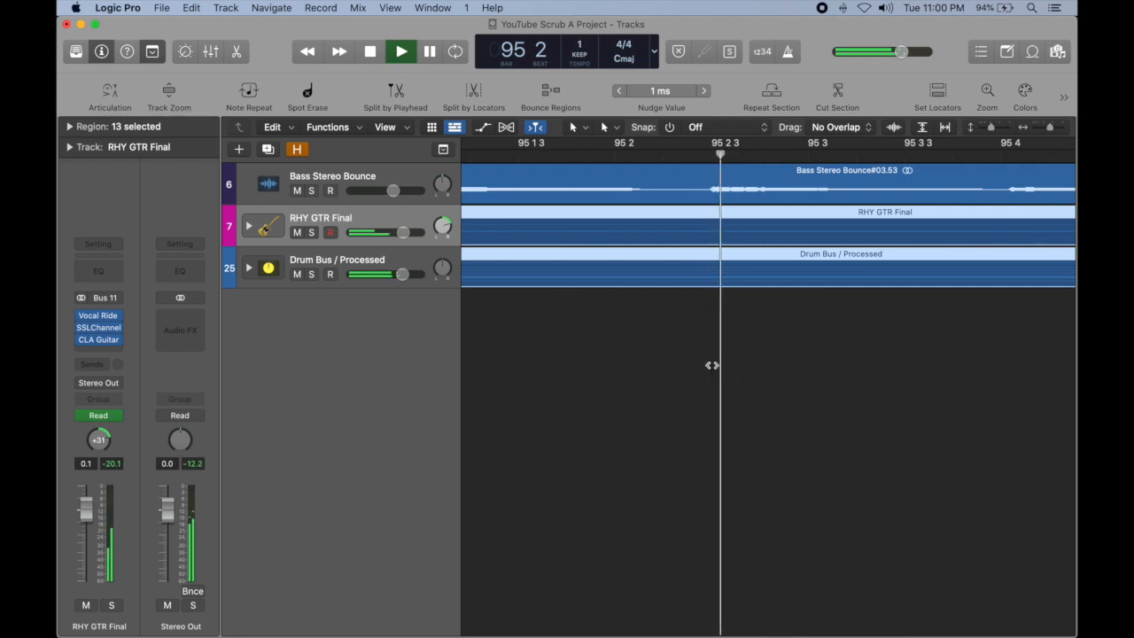
left_click(401, 50)
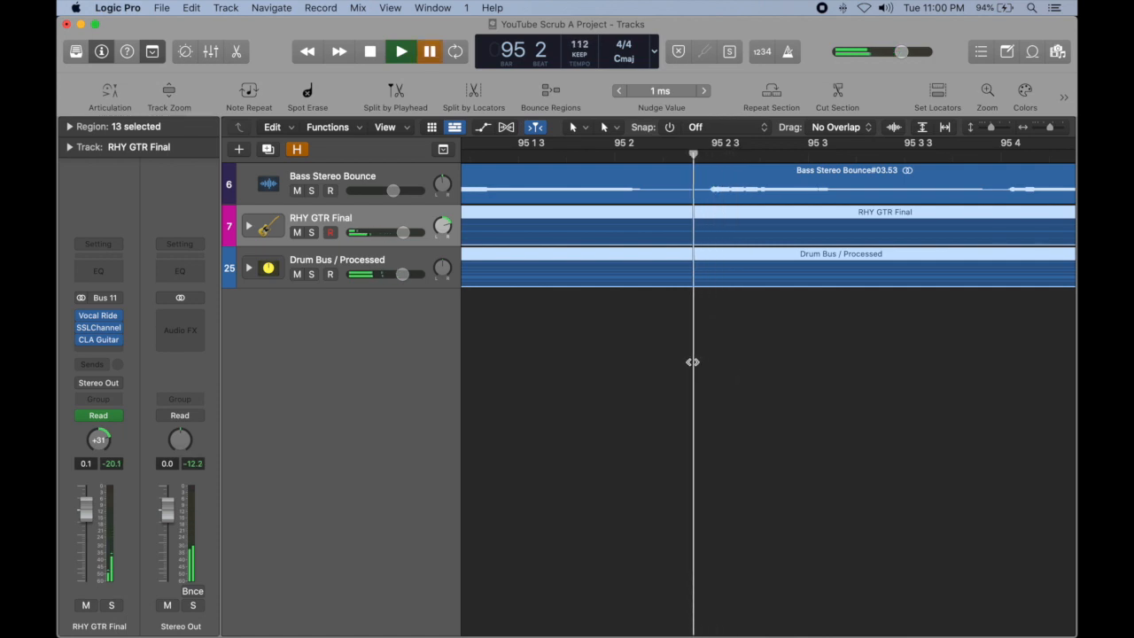